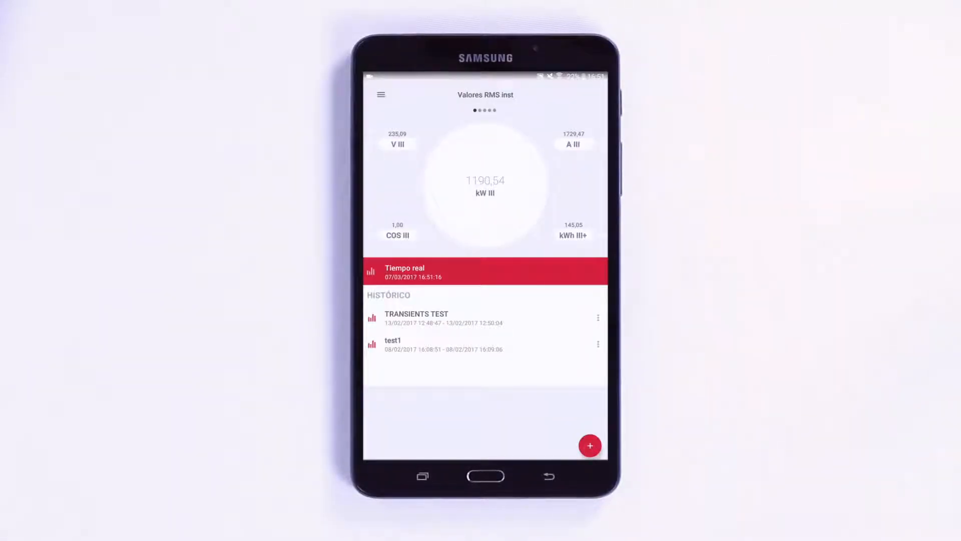
# Start a new measurement and name it 'Medida1' in the dialog.
pyautogui.click(590, 446)
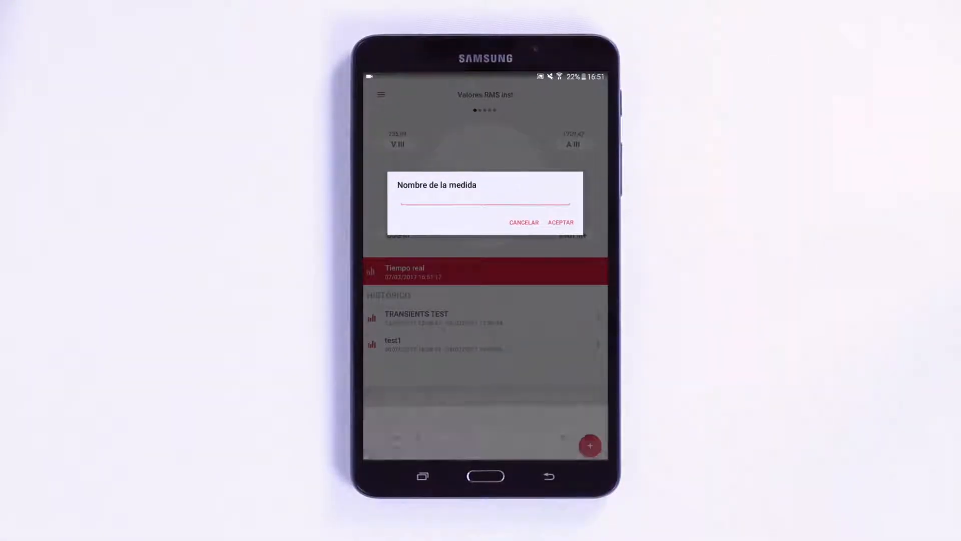
pyautogui.click(484, 202)
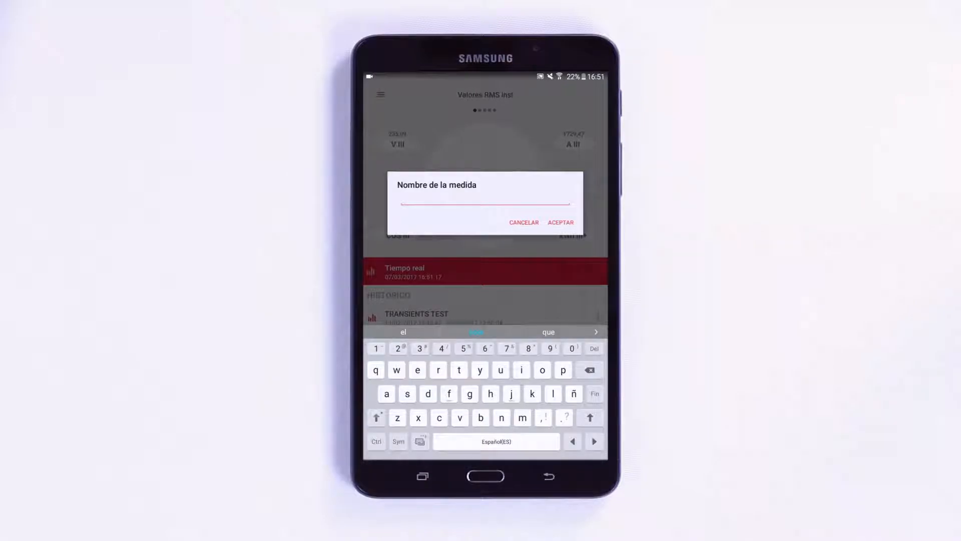
pyautogui.write('Me')
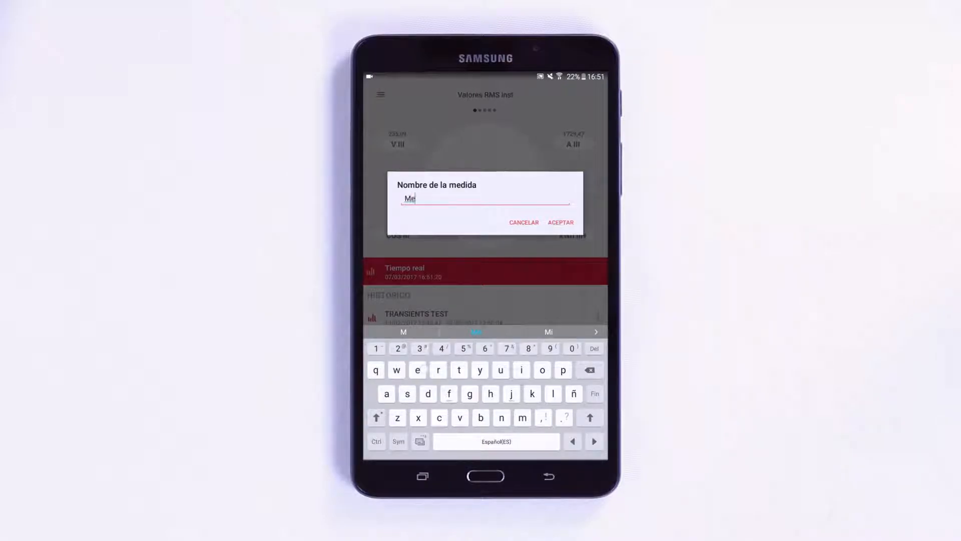
pyautogui.write('di')
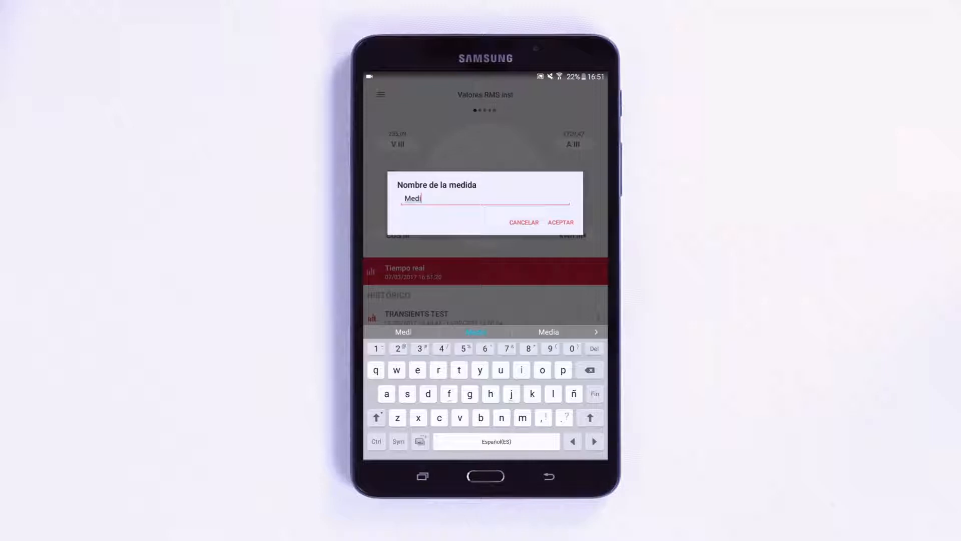
pyautogui.write('da')
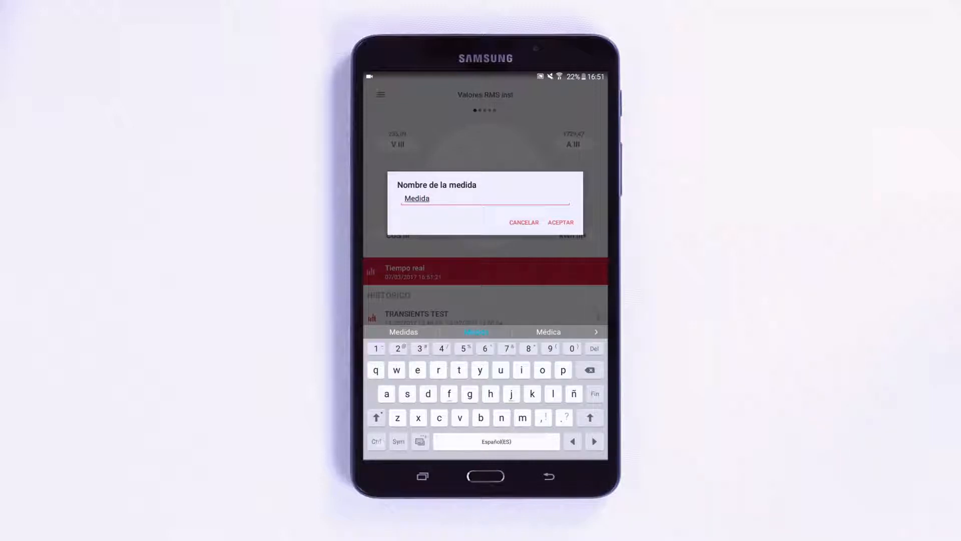
pyautogui.write('1')
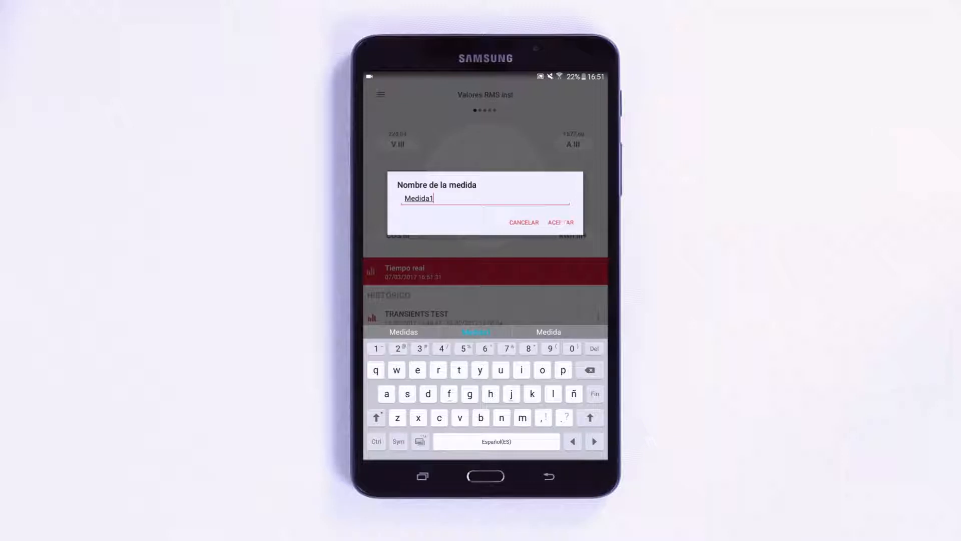
# Record a short Medida1 measurement with ACEPTAR, then stop it.
pyautogui.click(560, 222)
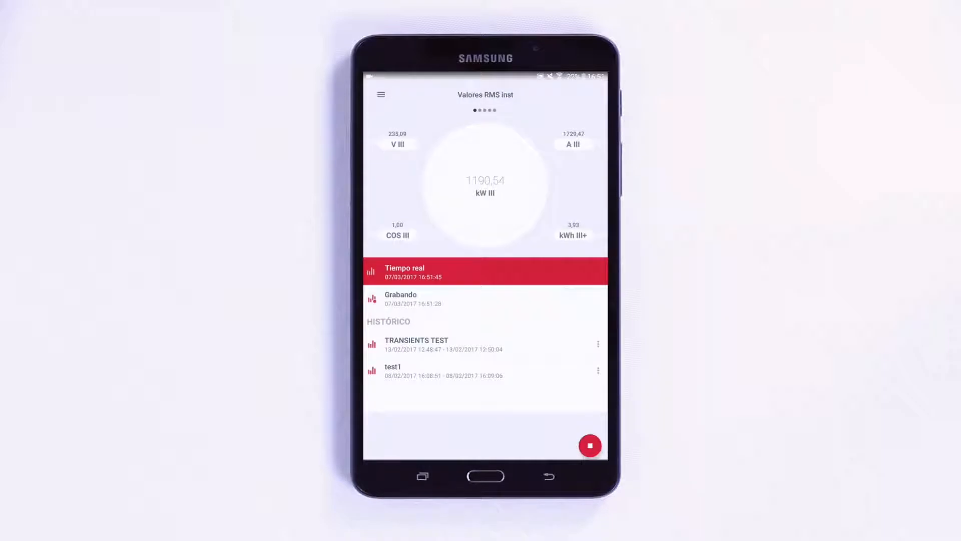
pyautogui.click(485, 298)
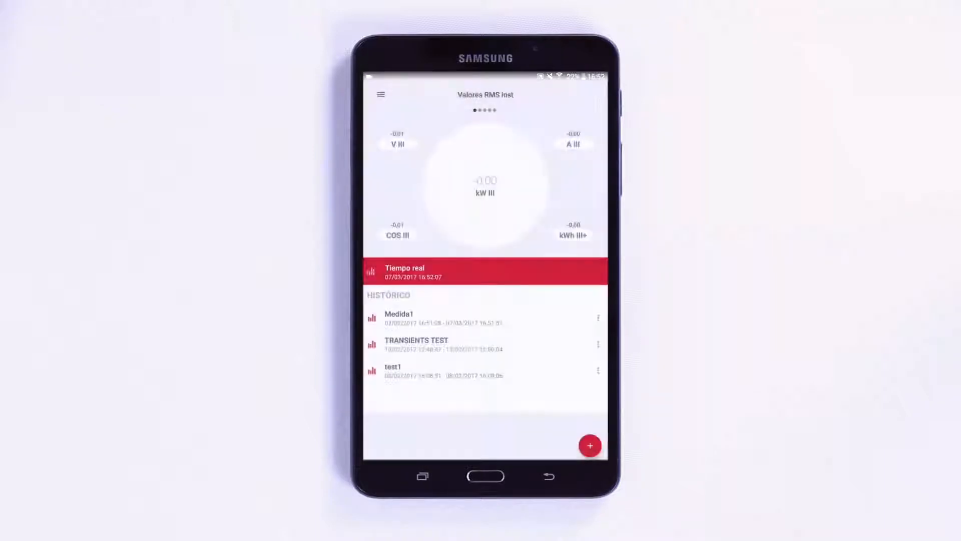
# Load Medida1 from HISTÓRICO, browse its harmonics screens and return to Valores RMS hist.
pyautogui.click(484, 317)
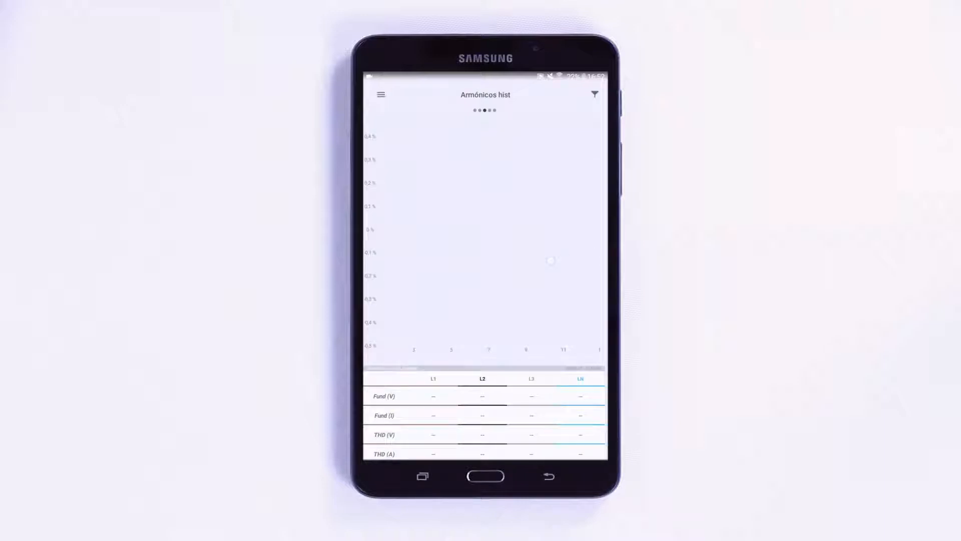
pyautogui.hscroll(-3)
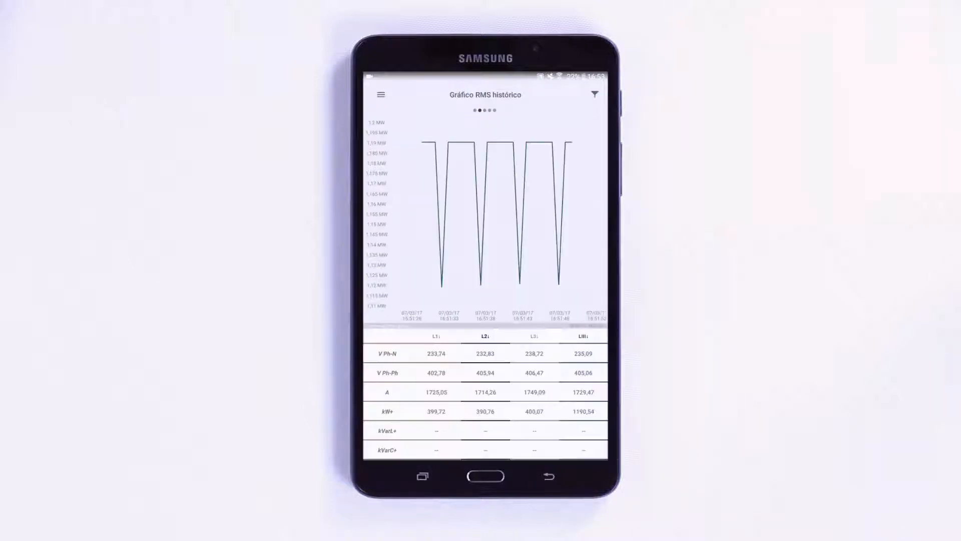
pyautogui.click(547, 477)
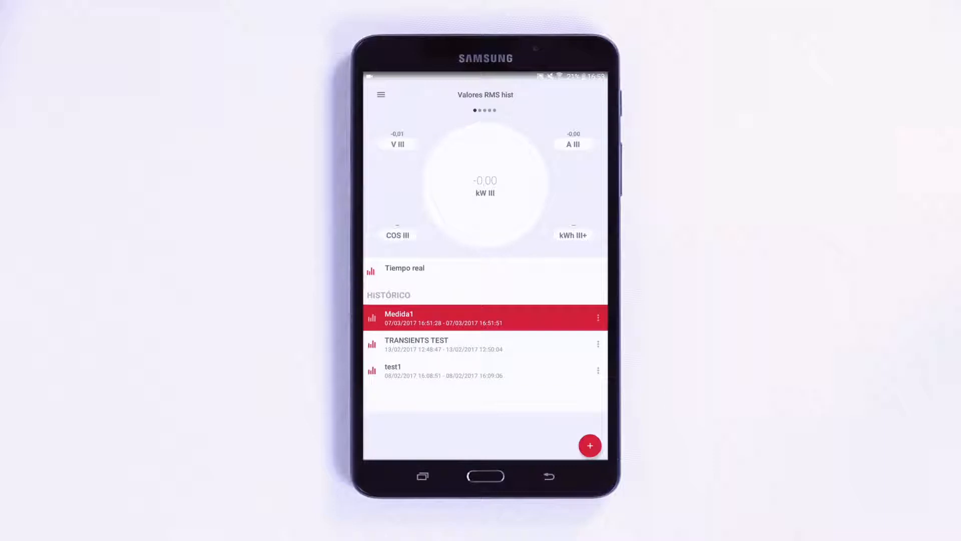
# Open Medida1's saved configuration from its three-dot menu.
pyautogui.click(598, 317)
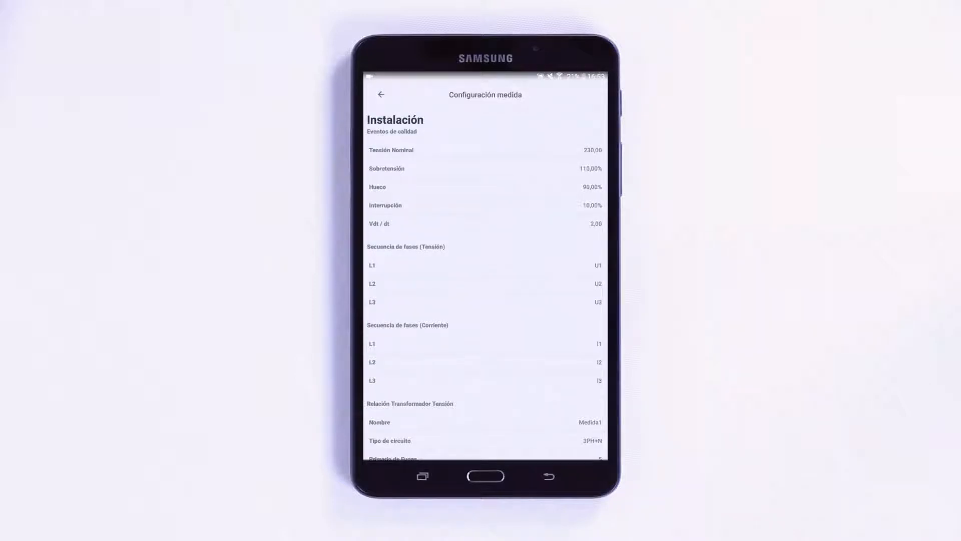
# Scroll Configuración medida through inputs and granularities and back up to installation settings.
pyautogui.scroll(3)
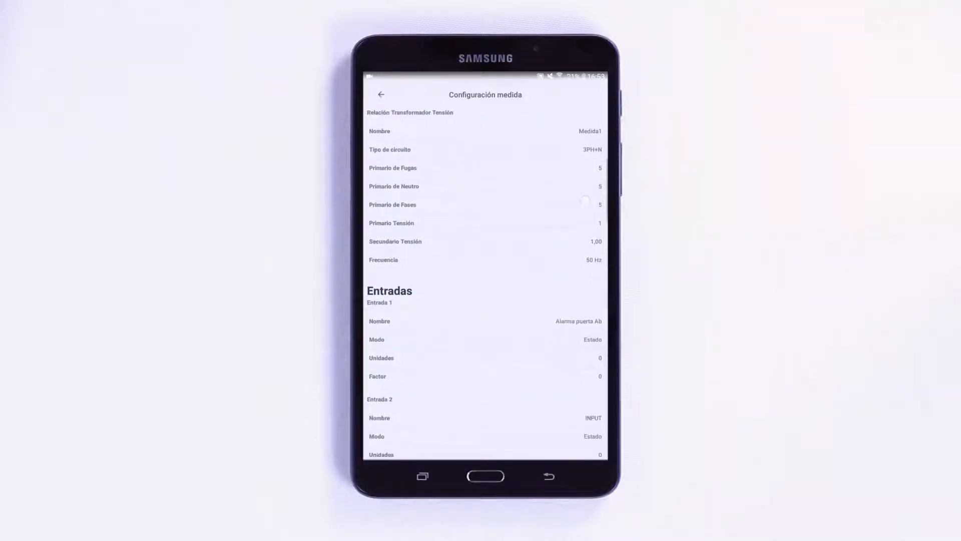
pyautogui.scroll(-3)
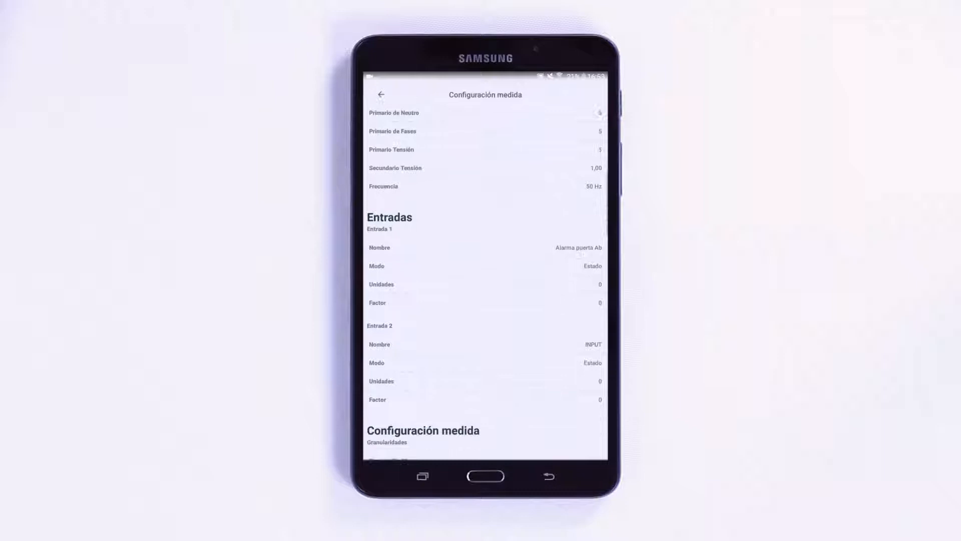
pyautogui.scroll(-3)
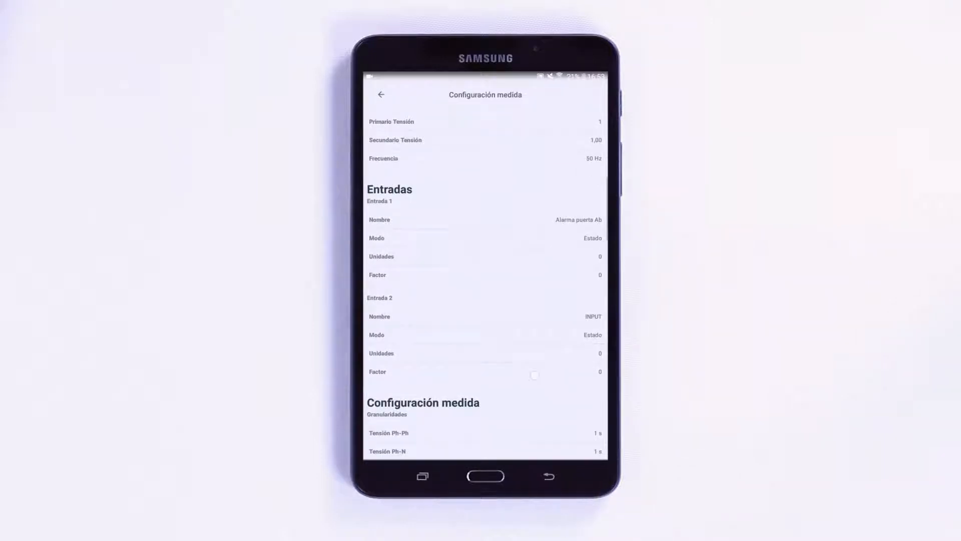
pyautogui.scroll(-3)
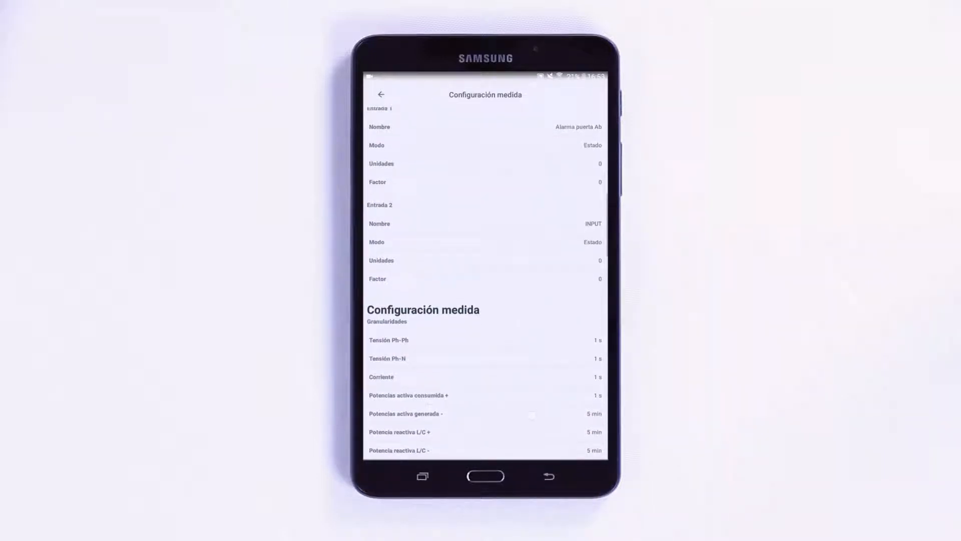
pyautogui.scroll(-3)
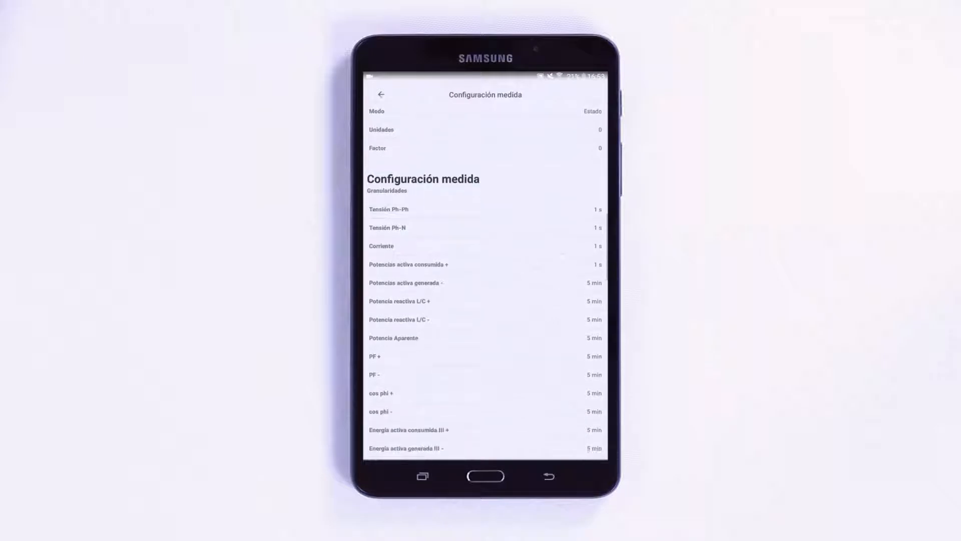
pyautogui.scroll(-3)
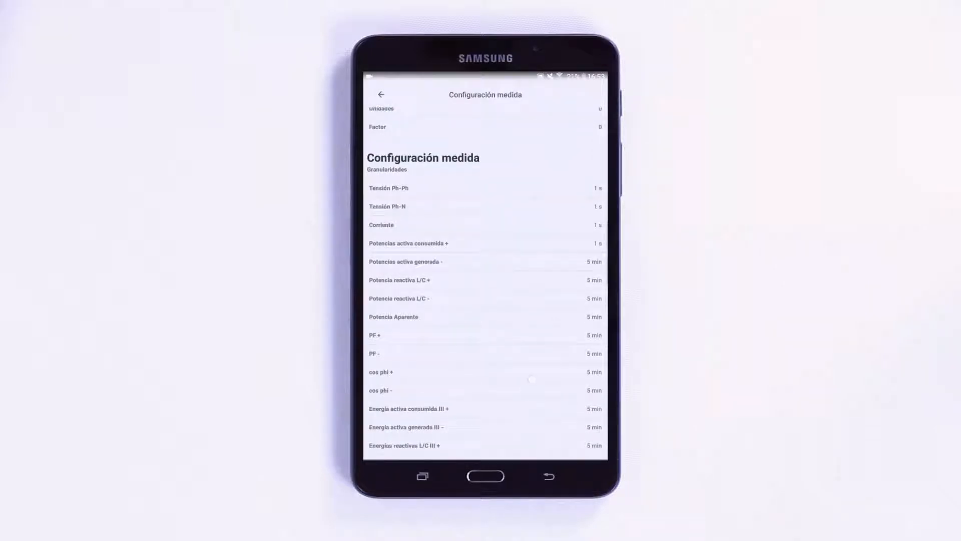
pyautogui.scroll(3)
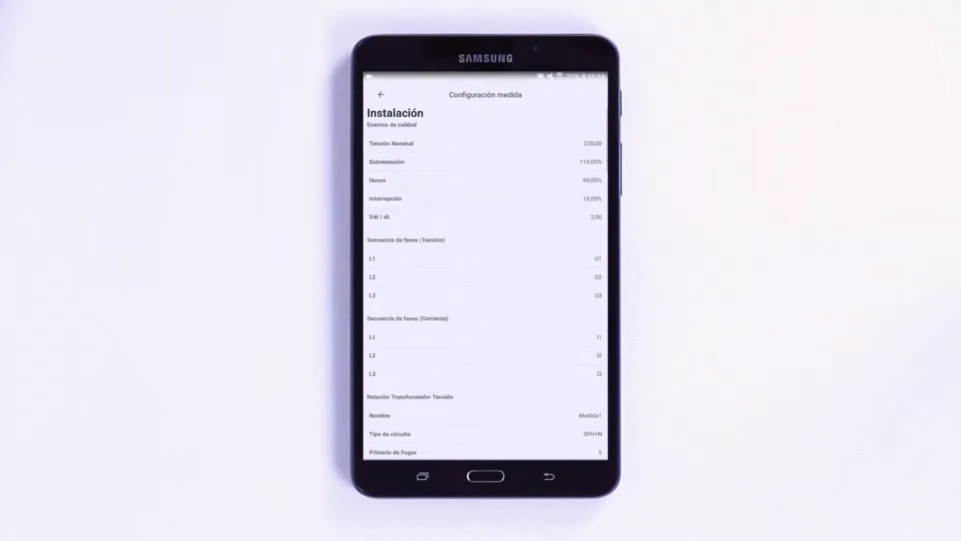
pyautogui.scroll(3)
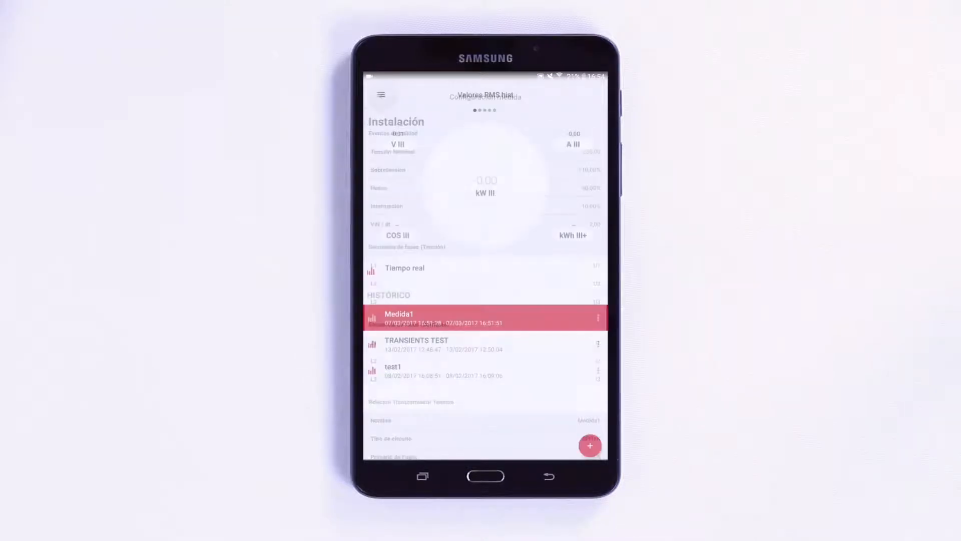
# Share Medida1 via Compartir with 1 segundo, 1 minuto, 5 minutos and EVA ticked, and acknowledge the notice.
pyautogui.click(598, 319)
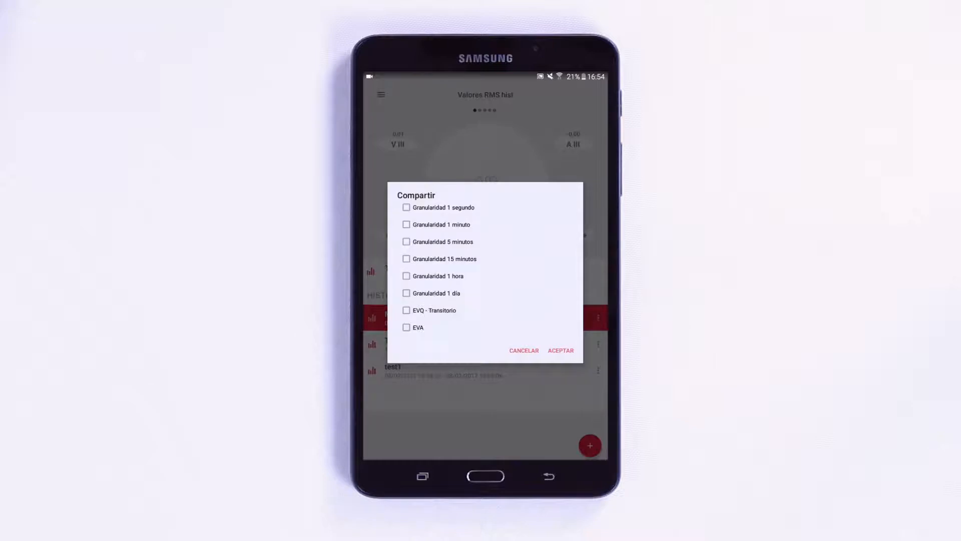
pyautogui.click(406, 207)
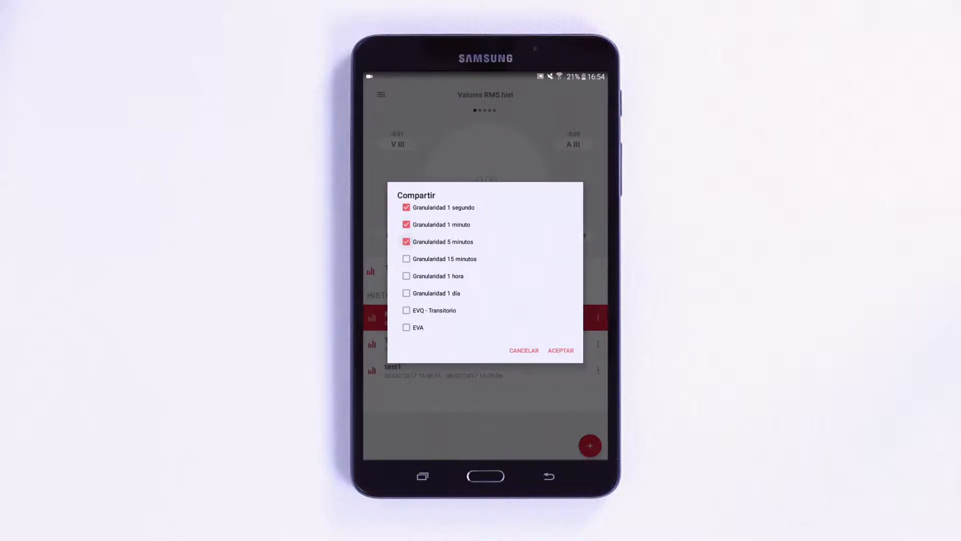
pyautogui.click(406, 327)
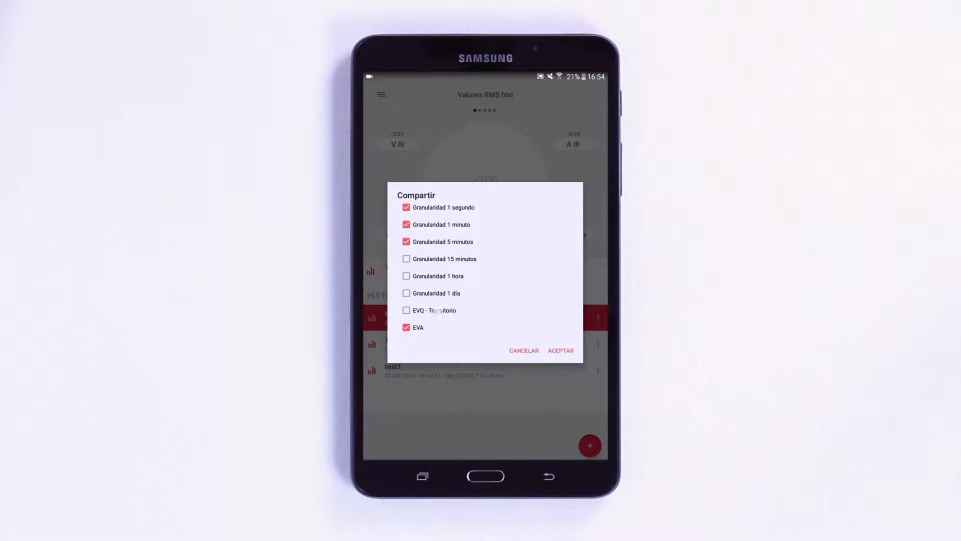
pyautogui.click(406, 310)
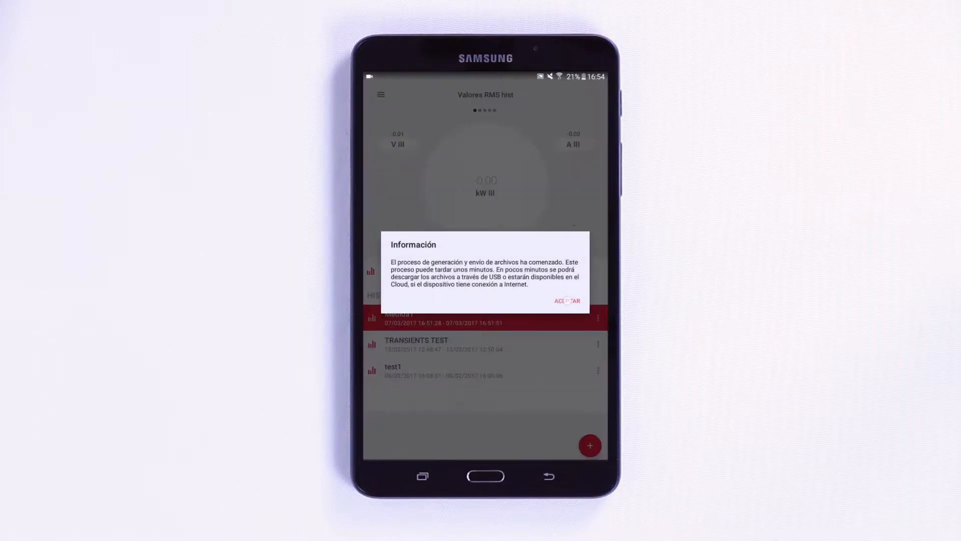
pyautogui.click(565, 301)
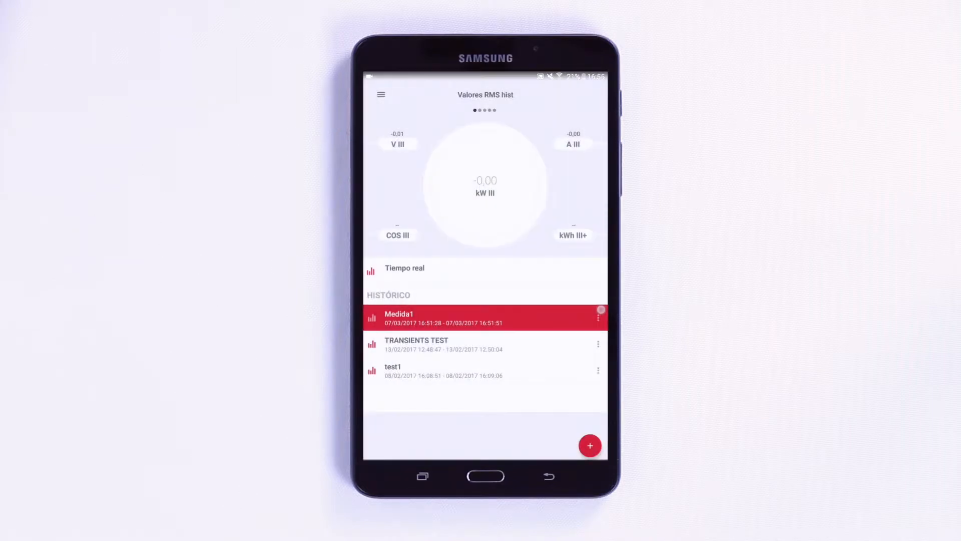